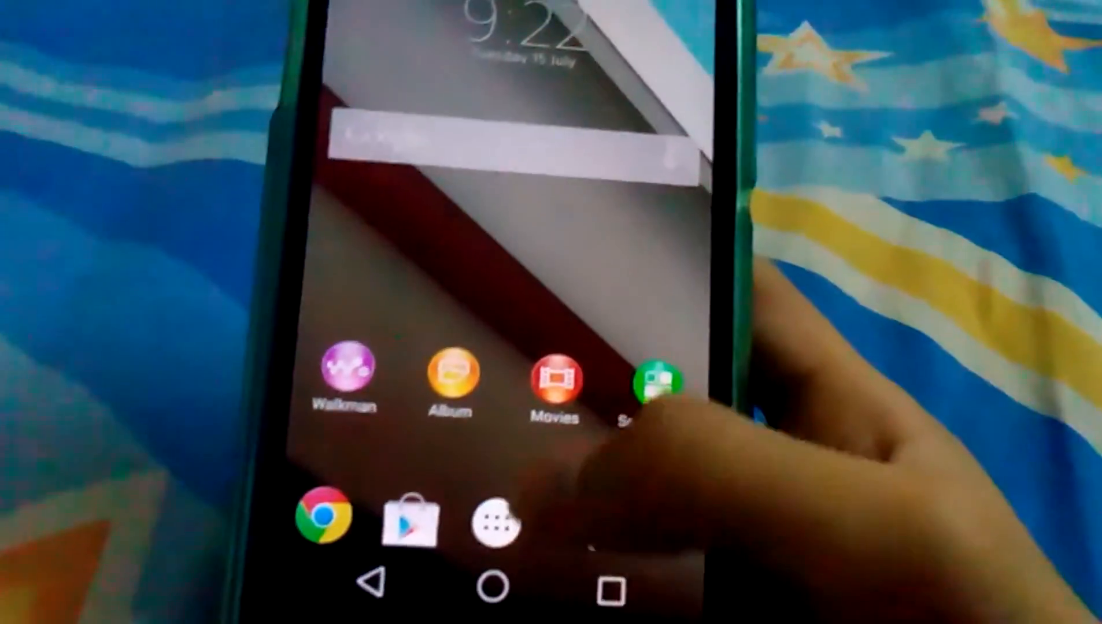
# Open the app drawer from the dock to show the full grid of installed apps.
pyautogui.click(498, 515)
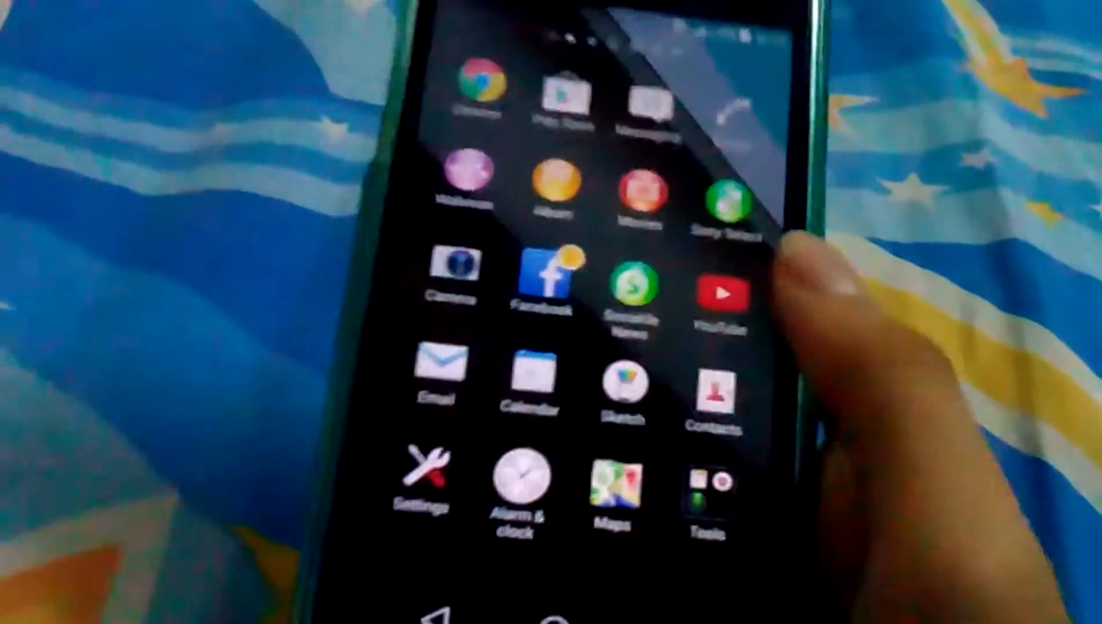